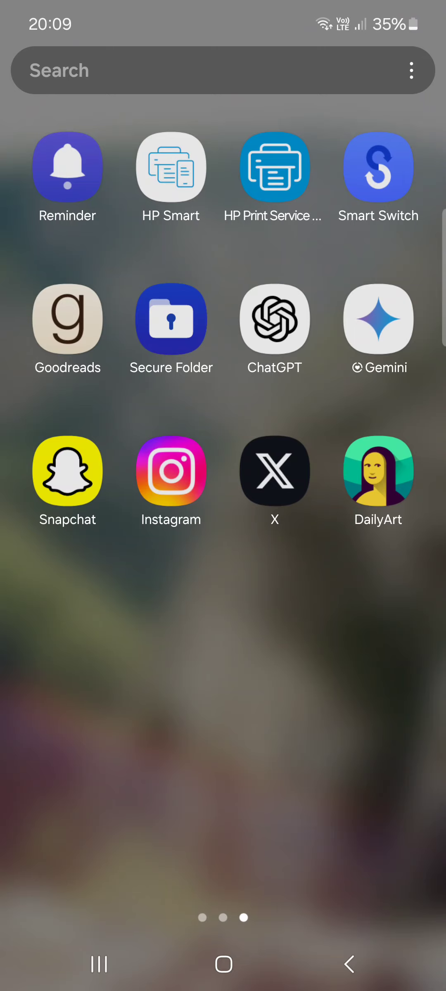
Launch Snapchat and show the My Friends list with the AI Assistant
left_click(68, 474)
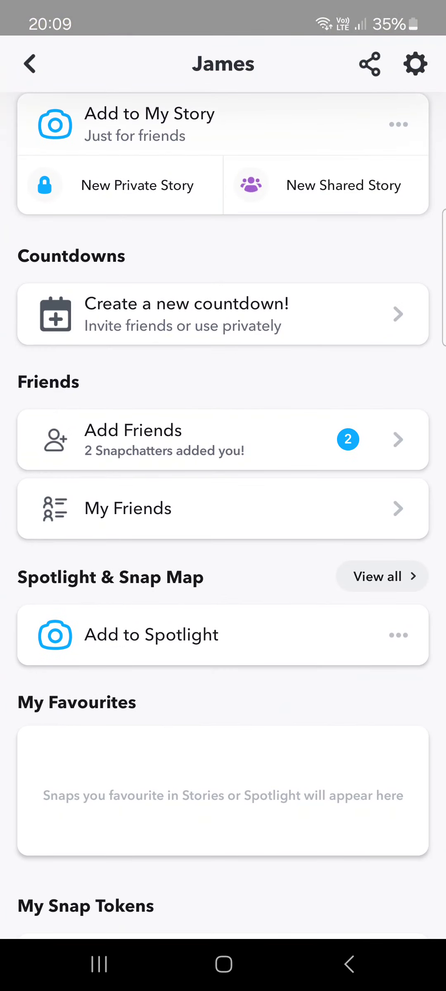
left_click(128, 509)
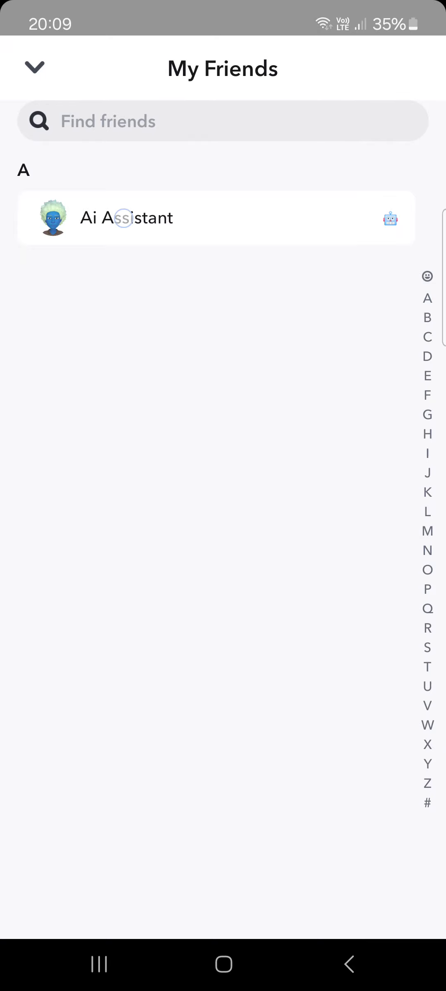
Pin the AI Assistant conversation from its chat and notification settings
left_click(126, 218)
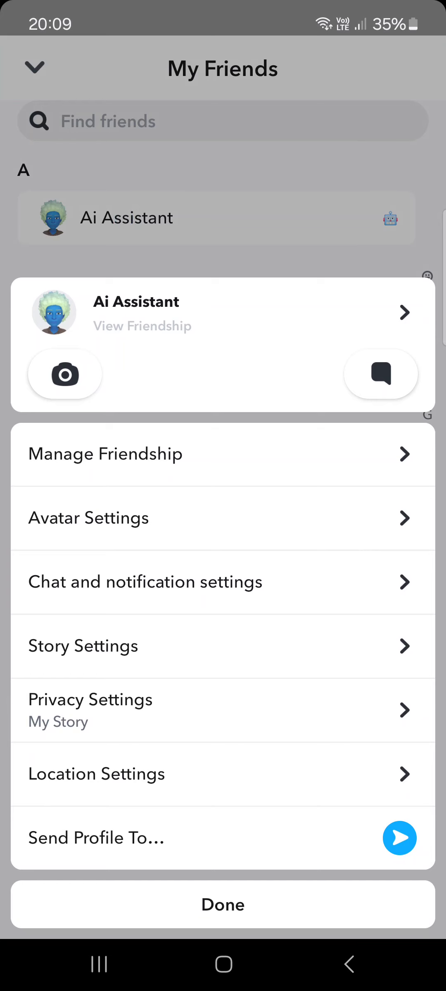
left_click(146, 582)
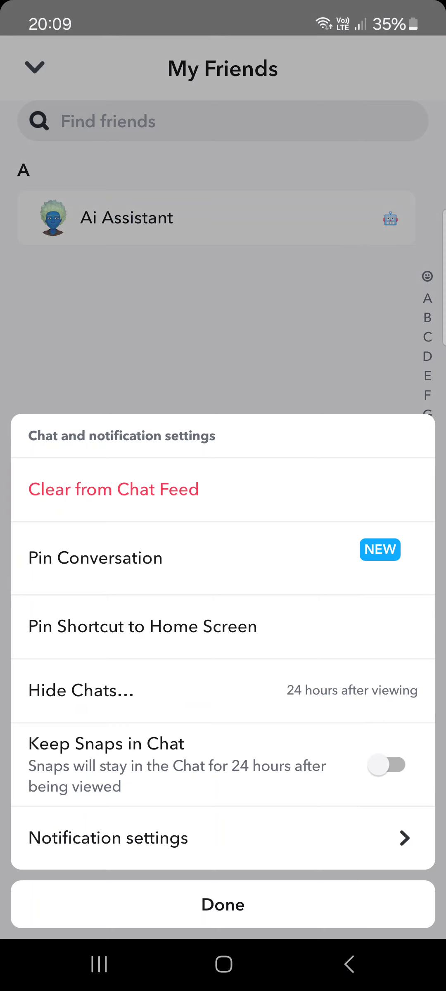
left_click(223, 905)
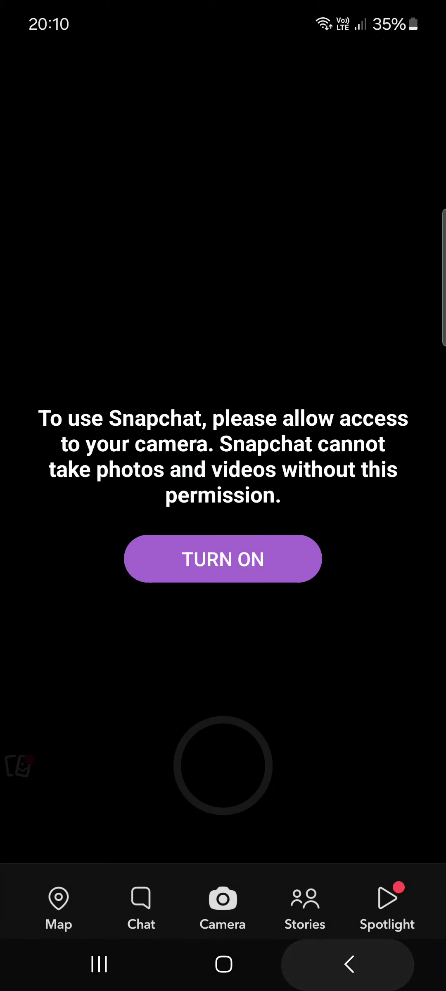
Show the chat list with the AI Assistant conversation at the top
left_click(141, 905)
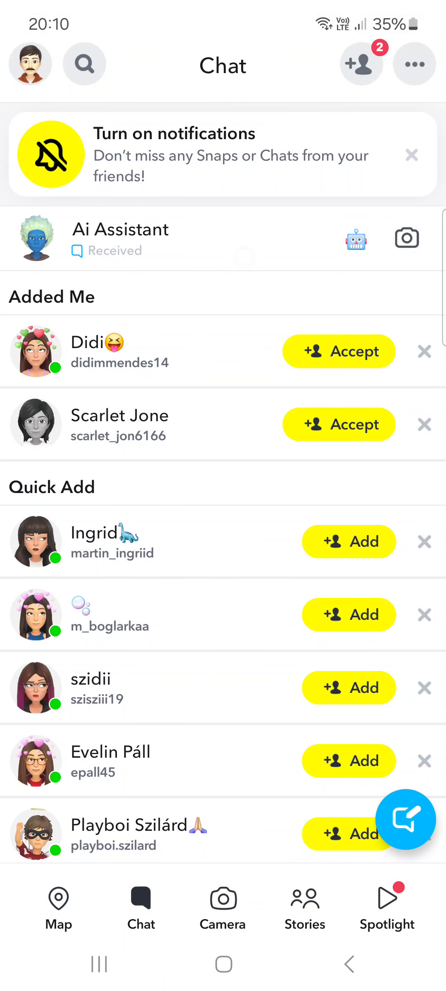